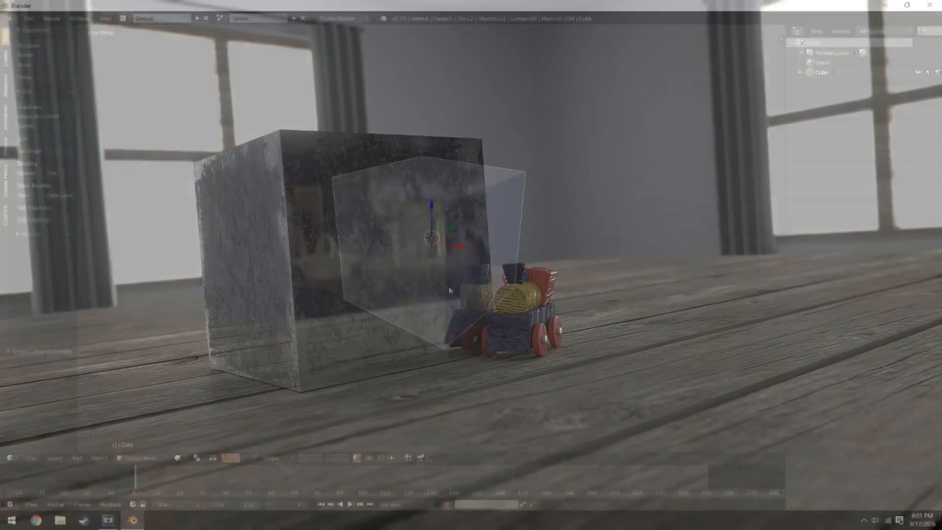
Step: Show the Cycles render settings with the Sampling panel expanded to its seed and sample values
click(796, 42)
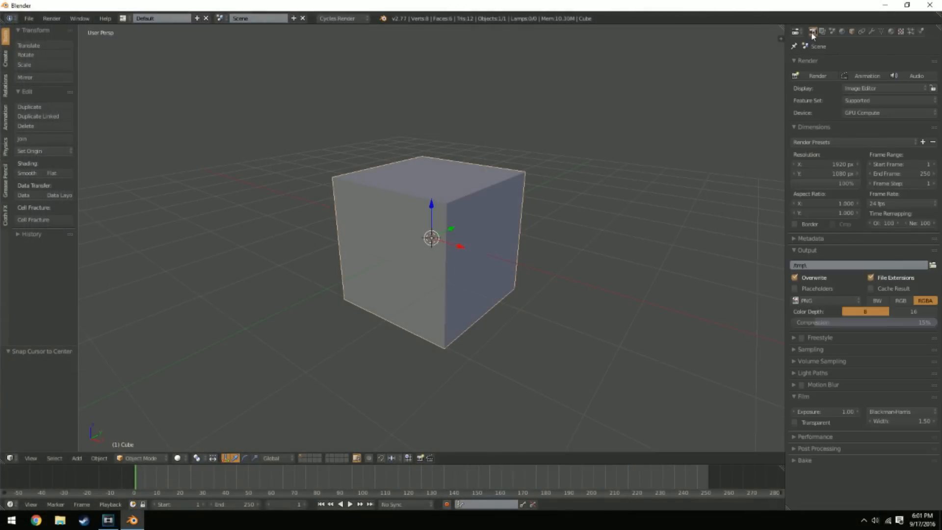
mouse_move(813, 351)
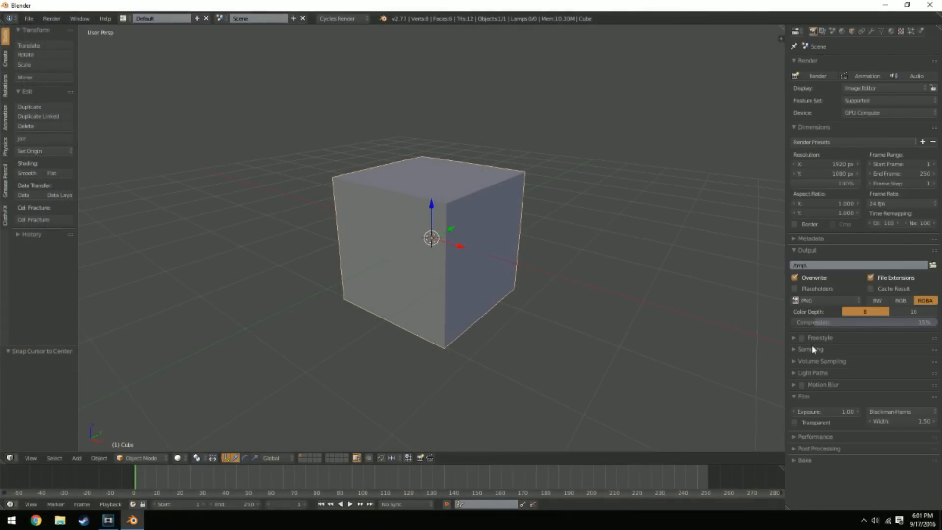
click(810, 350)
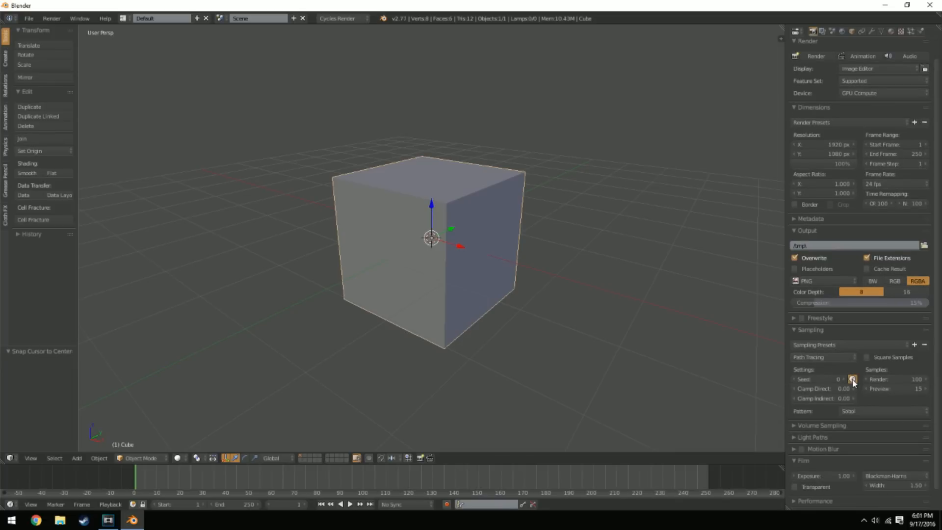
mouse_move(461, 344)
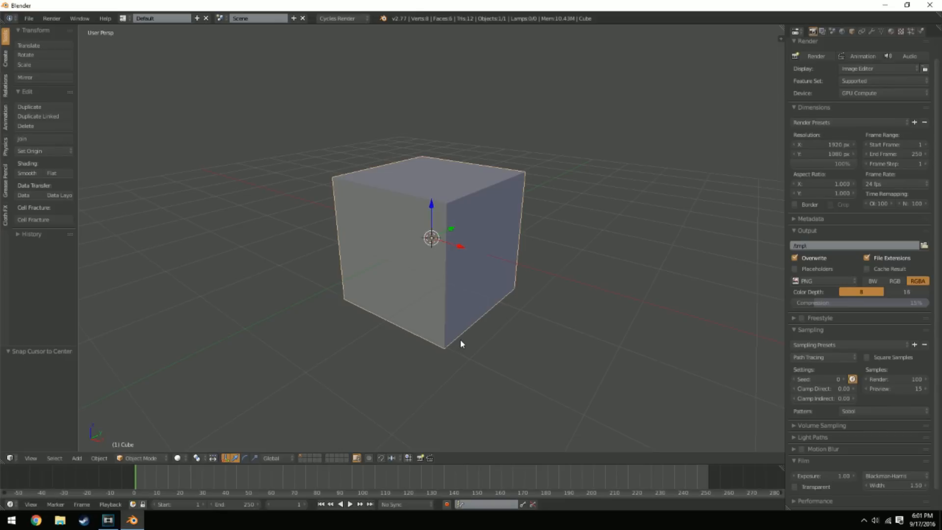
mouse_move(448, 358)
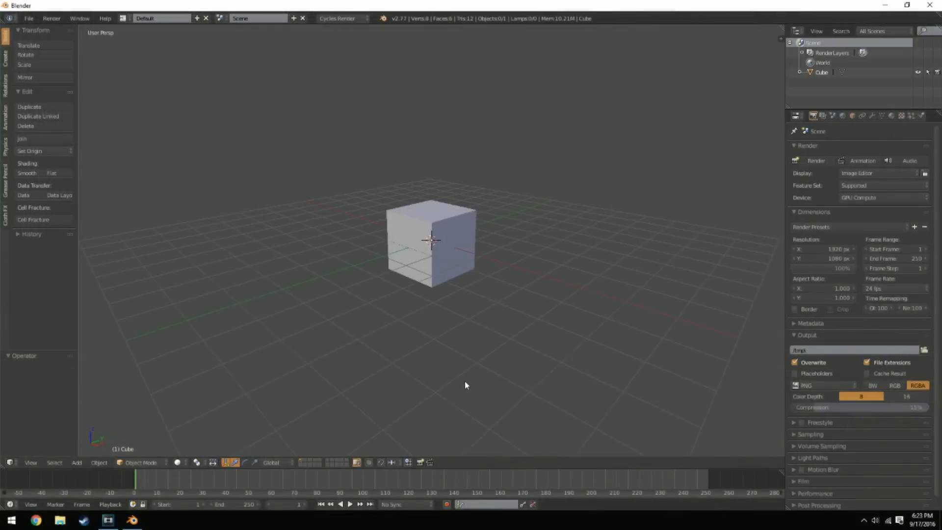
Step: Start a File > Append and browse the Material Pack folder into Procedural Pro.blend
click(28, 18)
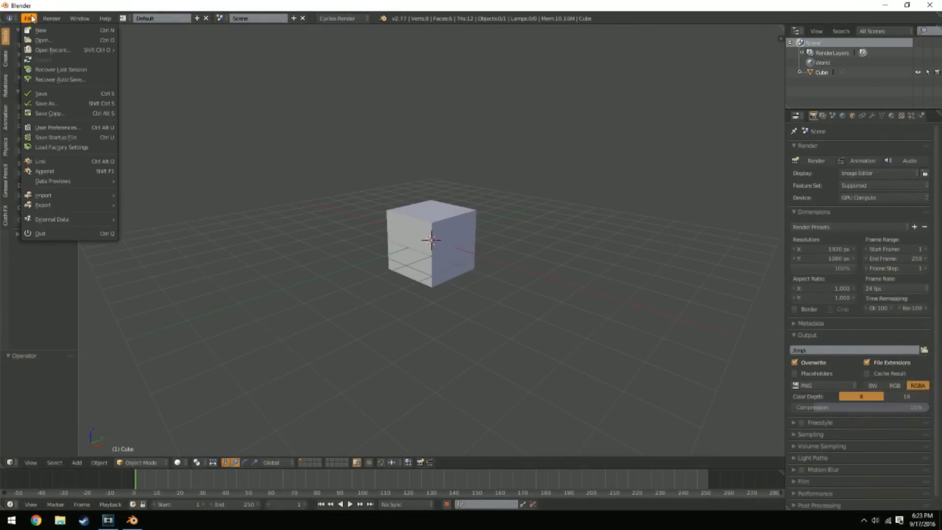
click(44, 171)
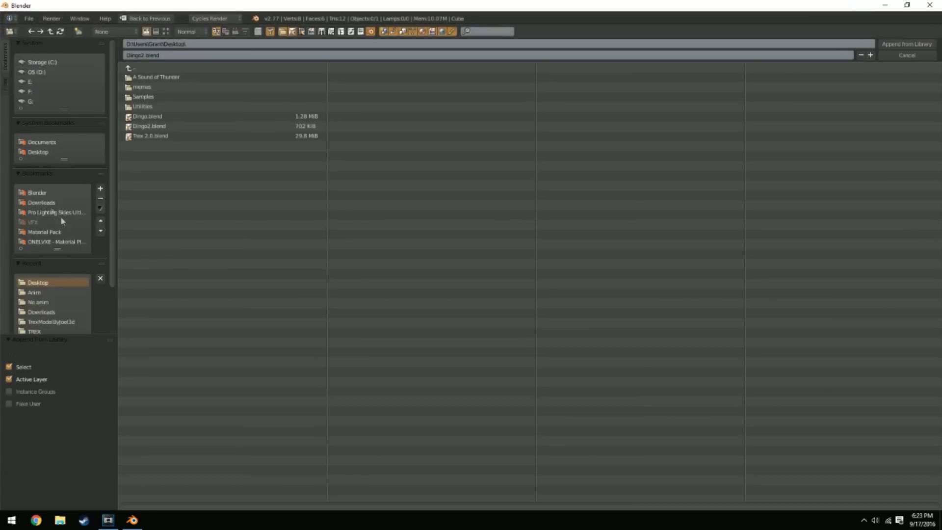
click(45, 232)
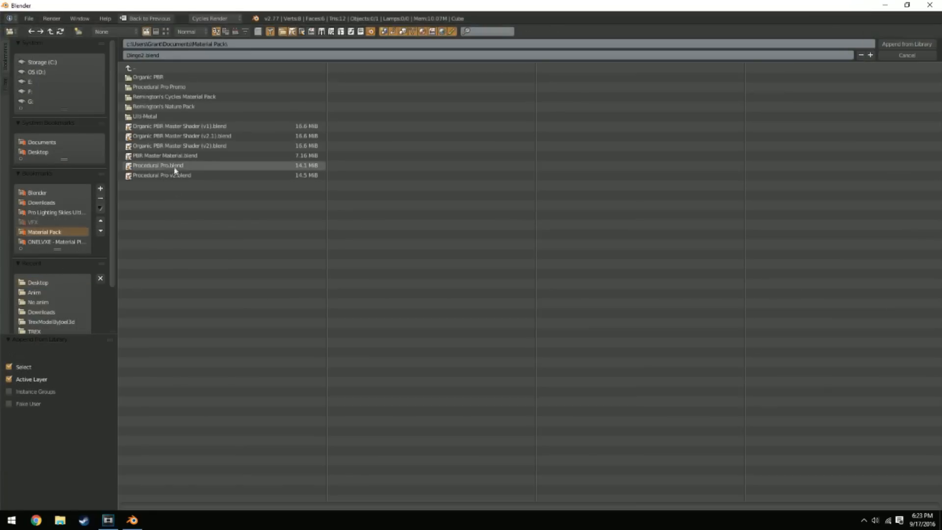
double_click(162, 174)
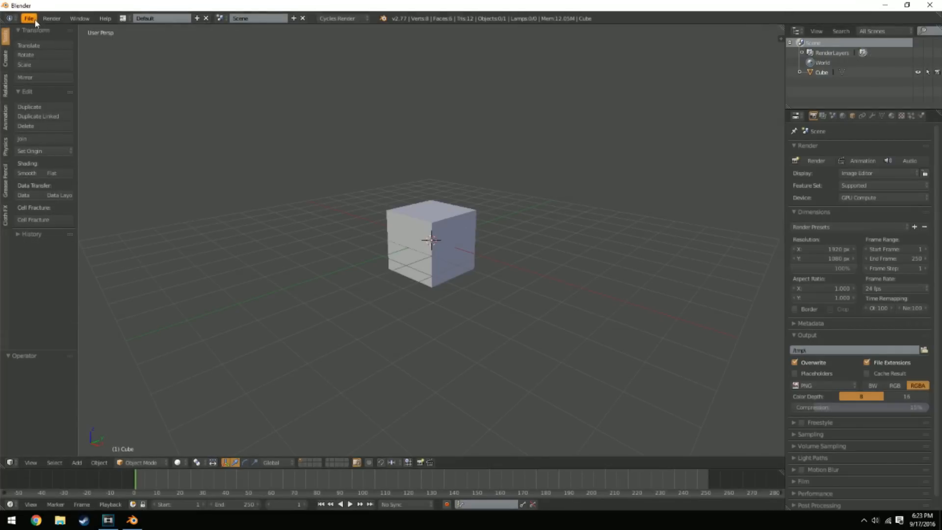
Step: Abandon the append and quit Blender, reaching the unsaved-changes warning
click(28, 18)
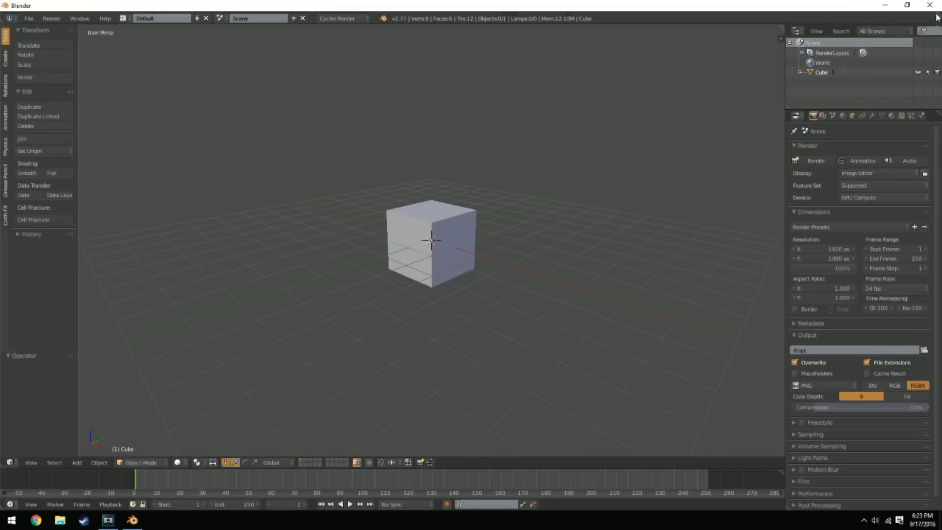
click(933, 6)
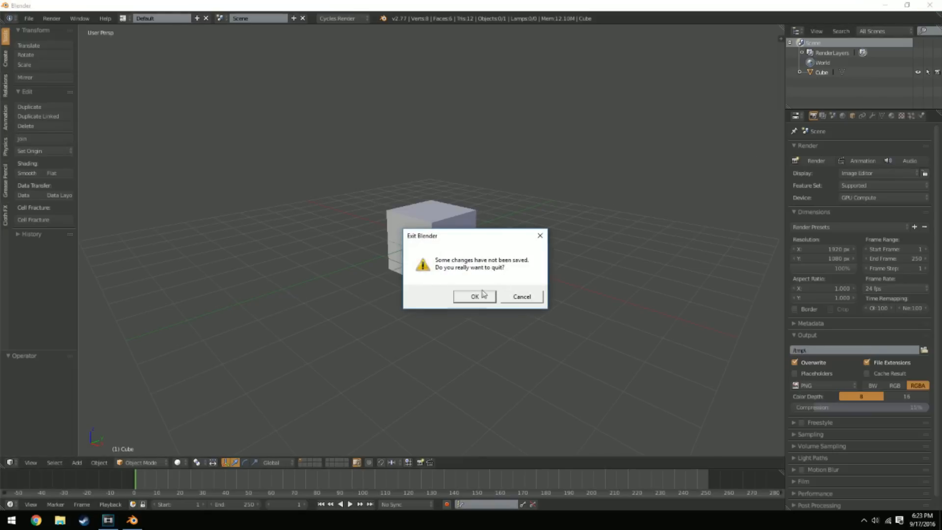
Step: Confirm quitting, then add a library node group to the cube's material node tree
click(520, 296)
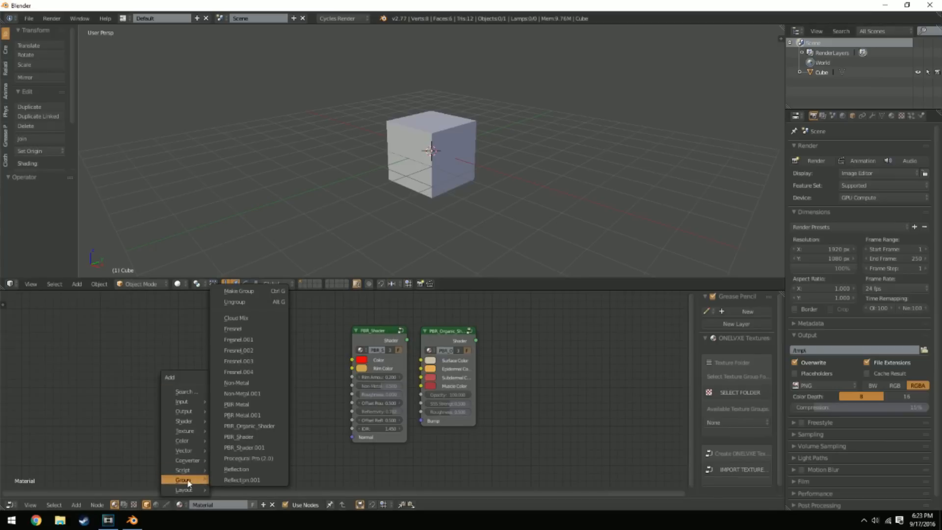
click(249, 458)
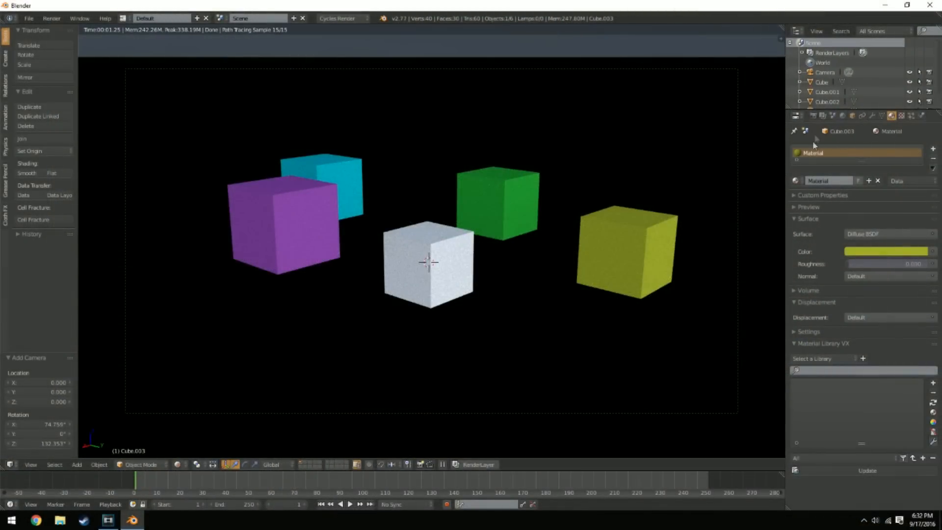
Step: Reach the render layer's Material override field to pick one material for all cubes
click(822, 115)
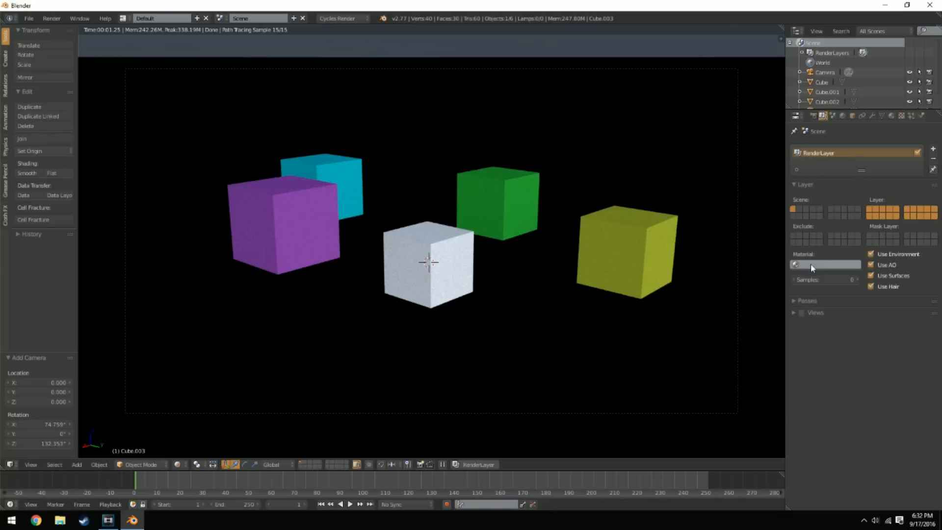
click(824, 264)
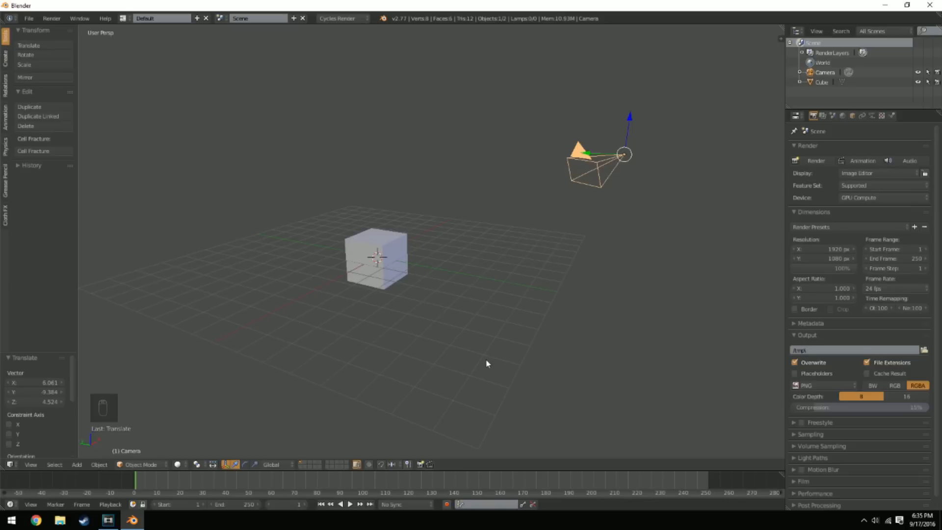
mouse_move(489, 357)
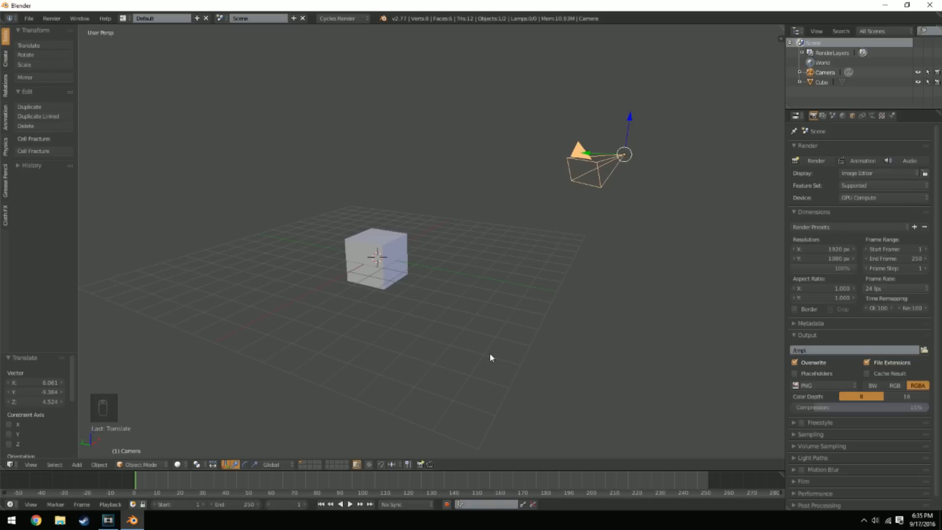
Step: Show the viewport Properties shelf and switch to camera view
key(n)
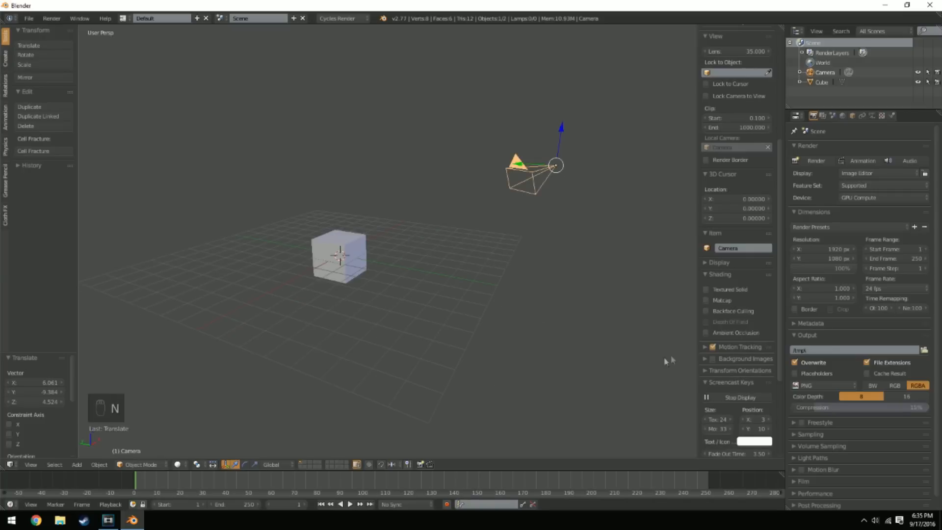
mouse_move(729, 94)
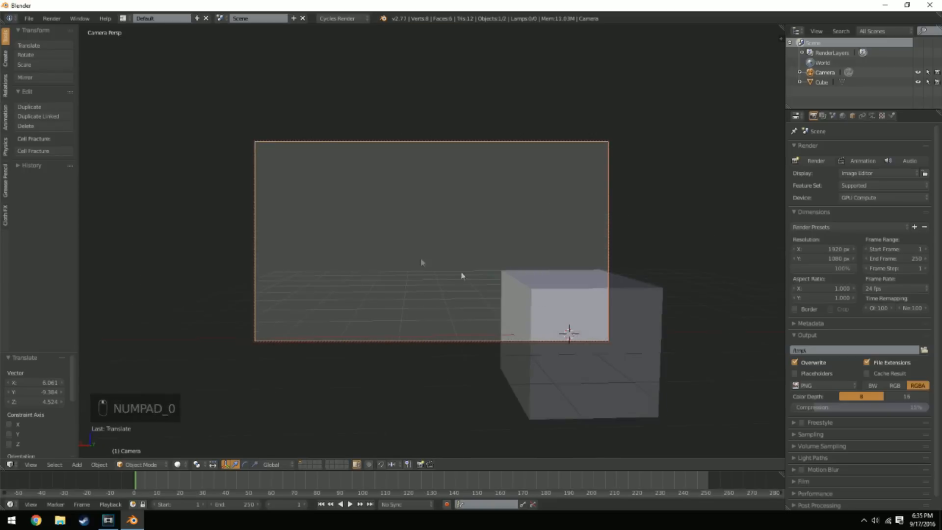
key(NUMPAD_0)
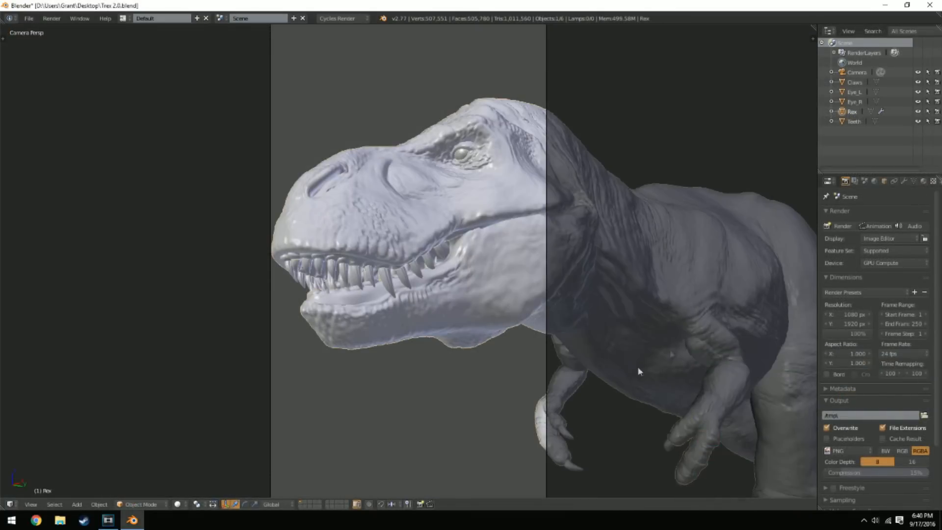
Step: Restrict the preview render to the camera frame, then set the T-rex viewport to Solid shading
click(177, 504)
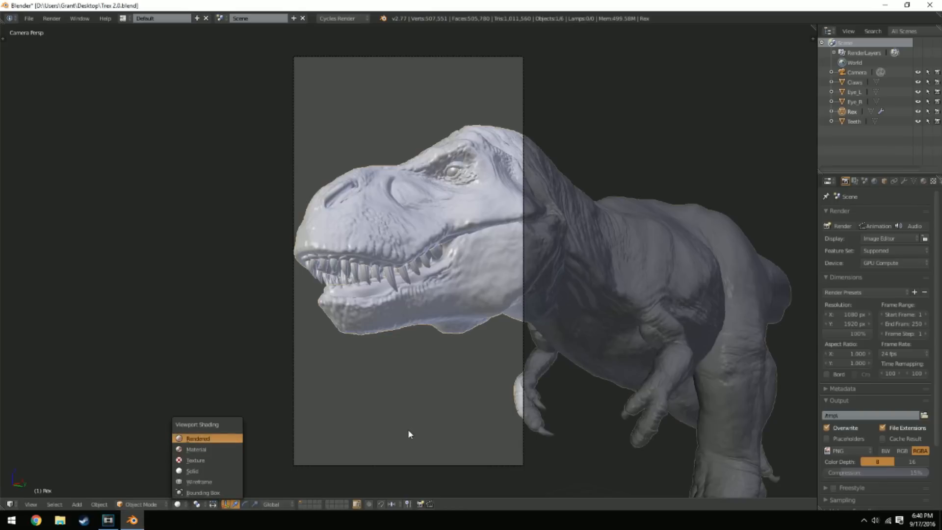
mouse_move(412, 434)
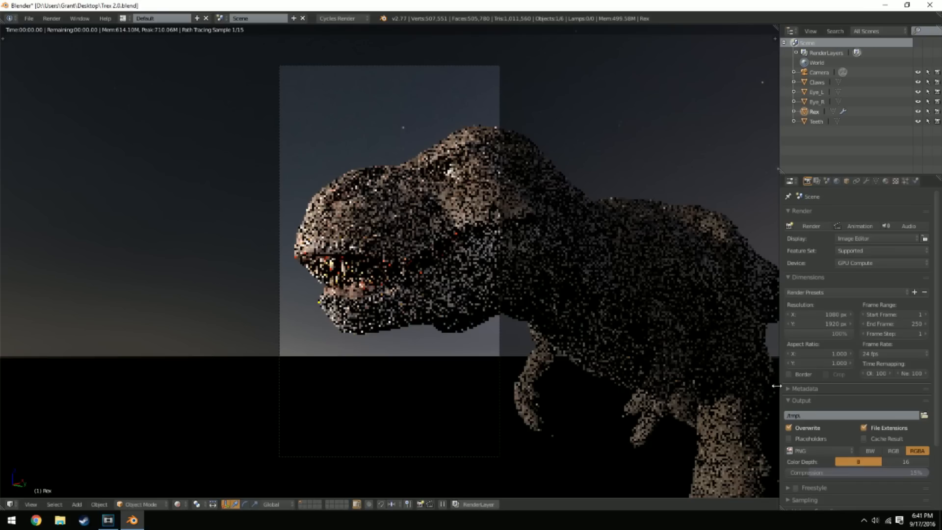
click(788, 374)
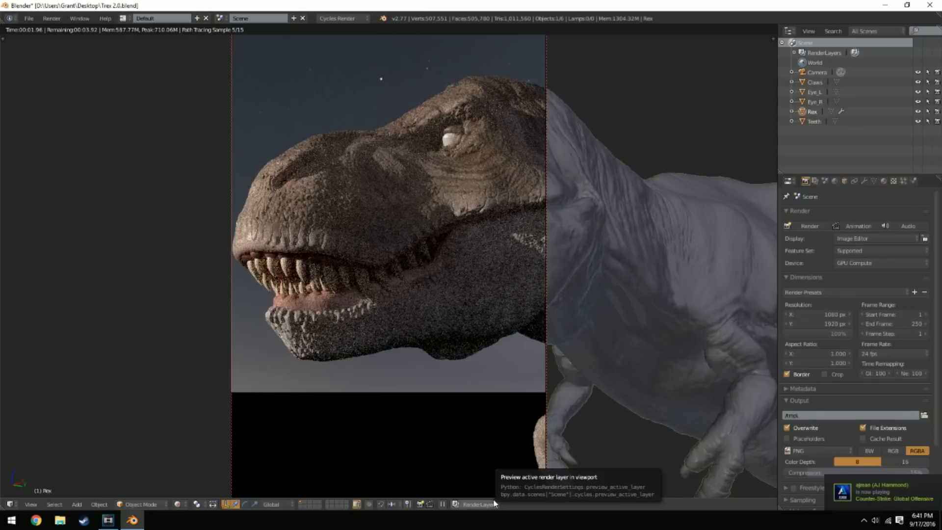
click(180, 505)
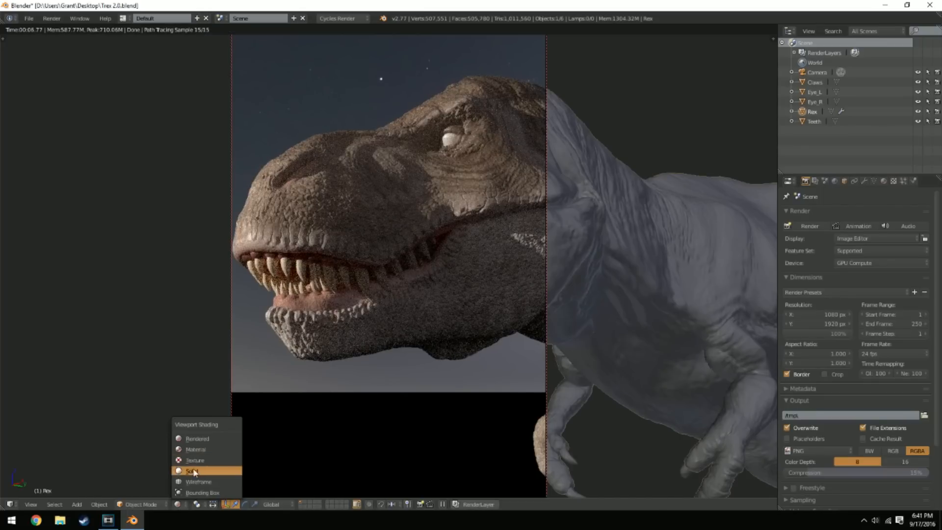
click(193, 470)
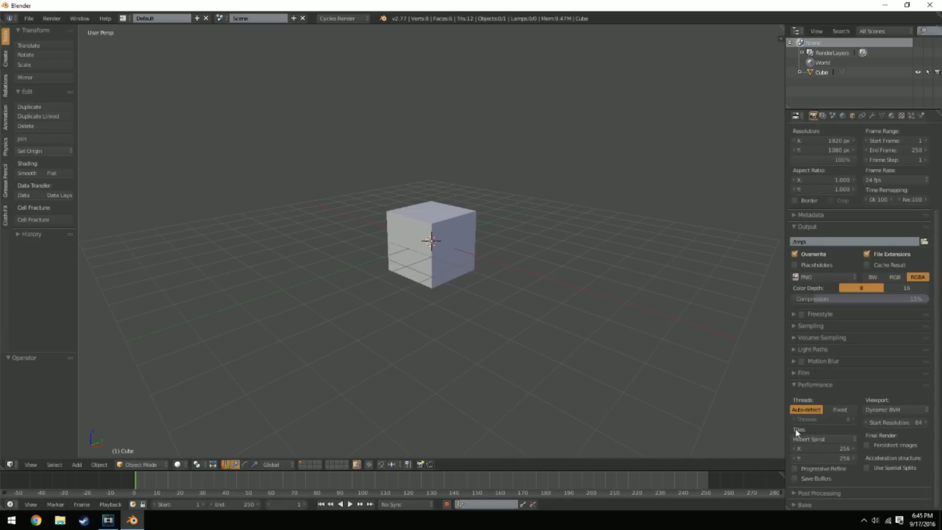
mouse_move(803, 433)
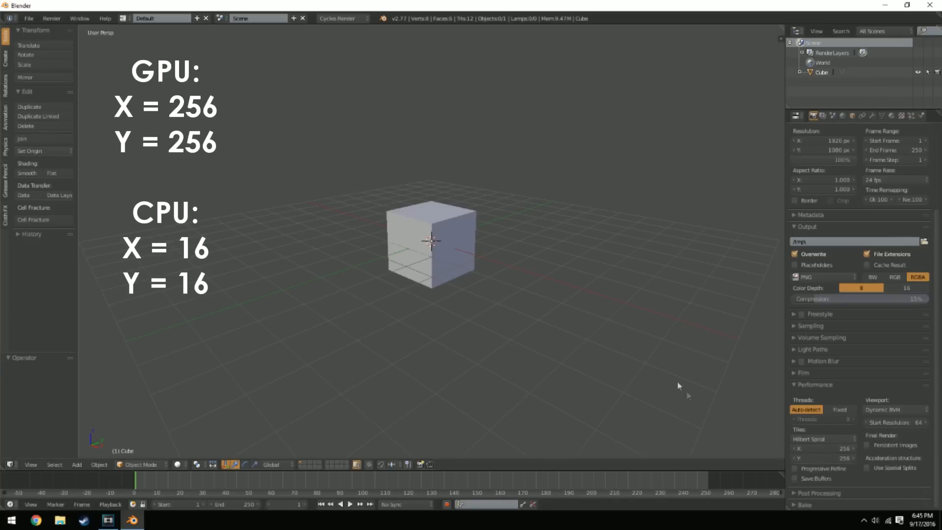
mouse_move(543, 402)
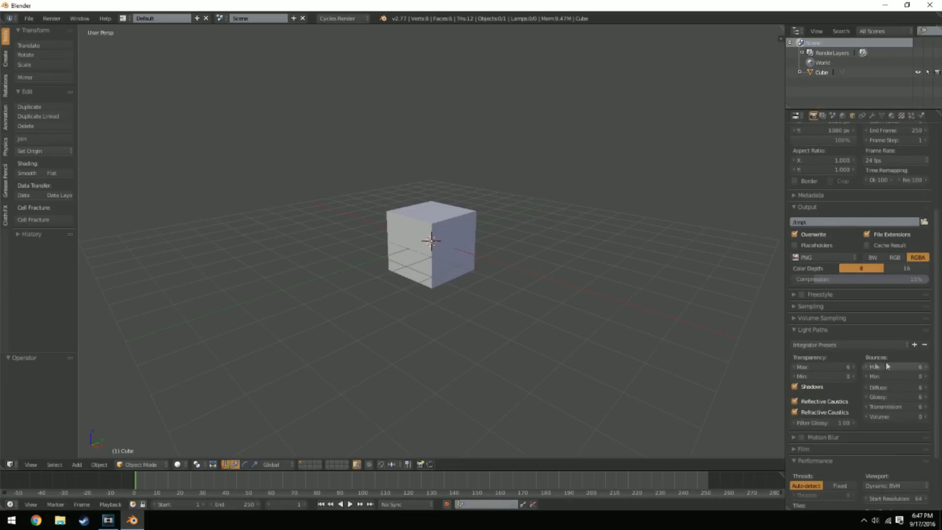
mouse_move(869, 394)
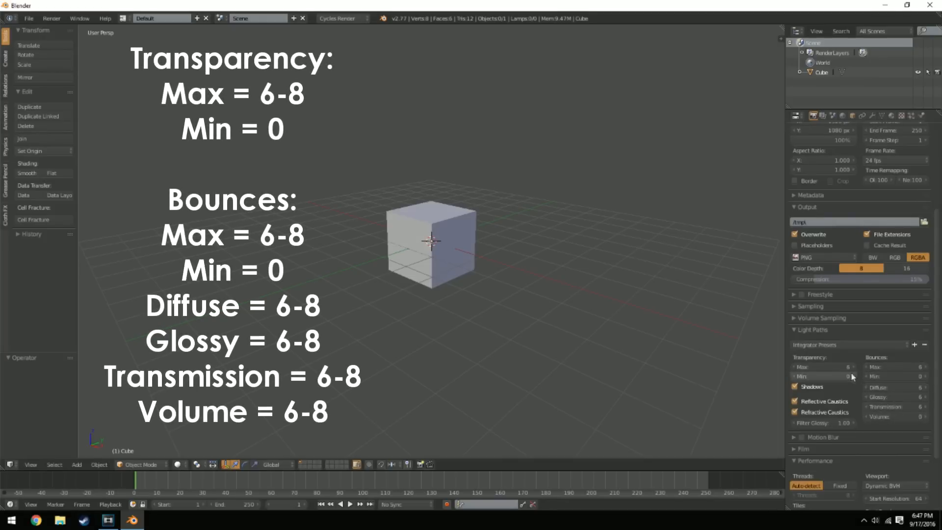
mouse_move(641, 388)
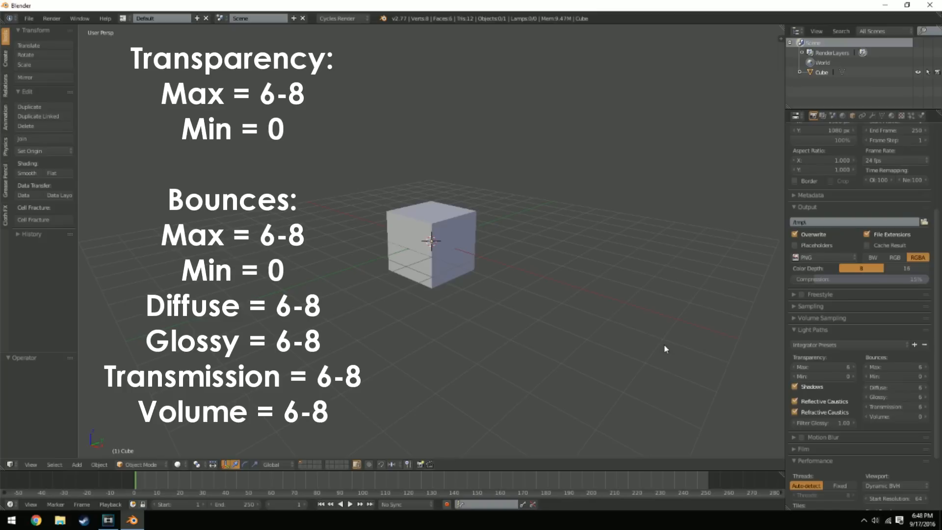
mouse_move(897, 367)
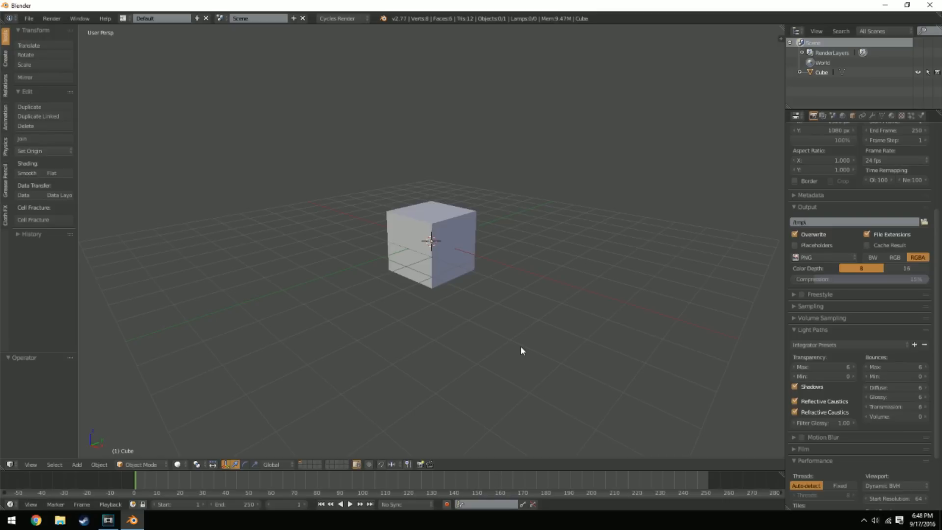
mouse_move(475, 342)
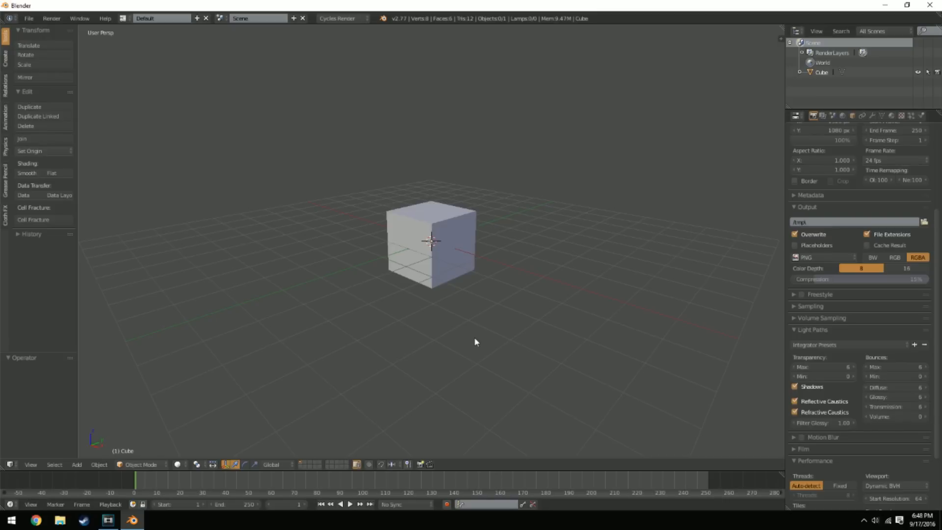
Step: Adjust a Light Paths value in the render settings
click(795, 401)
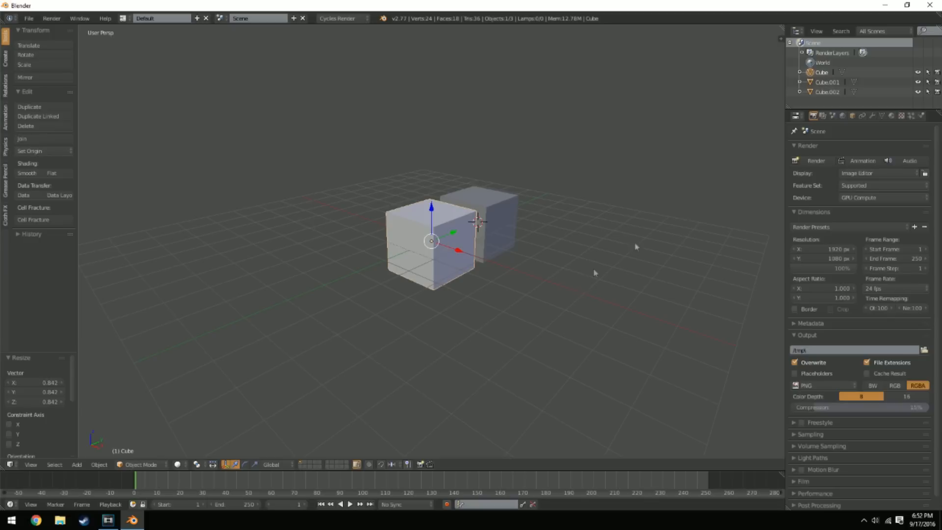
Step: Show the cube's name in the viewport and try its wireframe overlay on and off
click(853, 116)
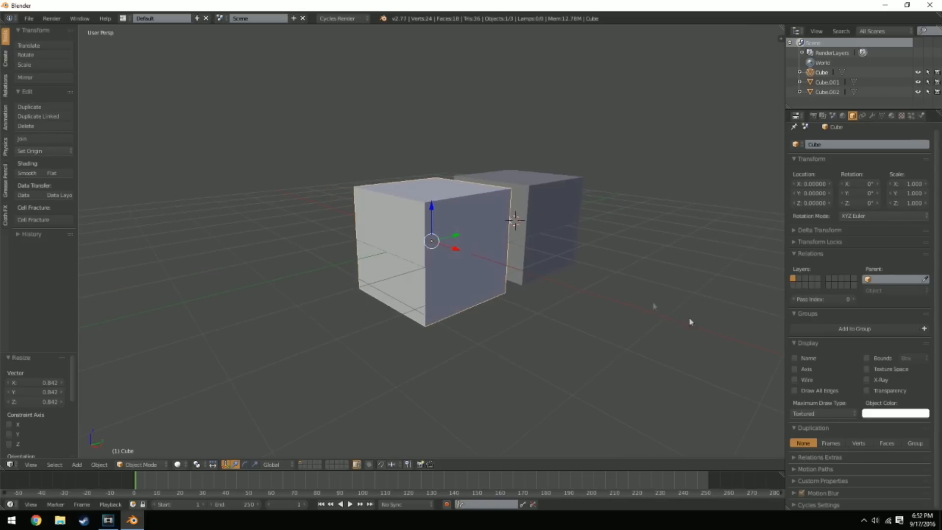
click(794, 357)
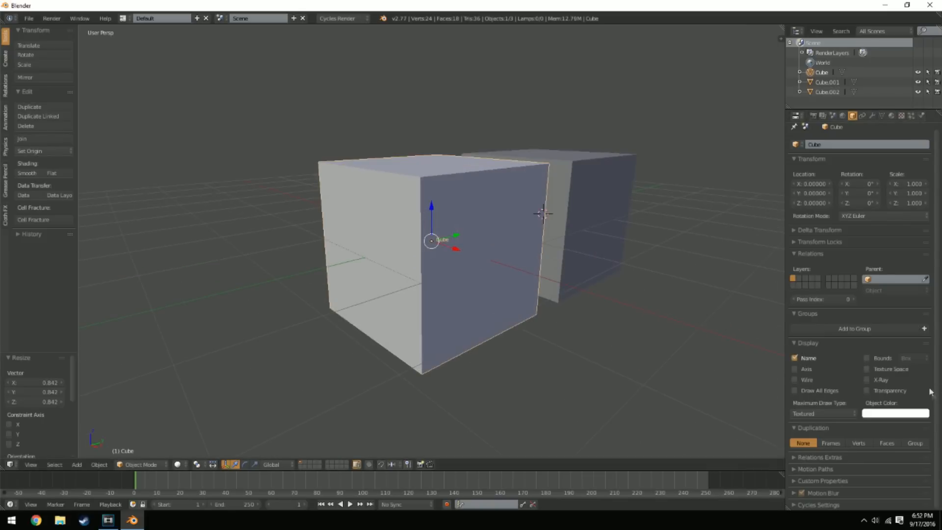
click(795, 369)
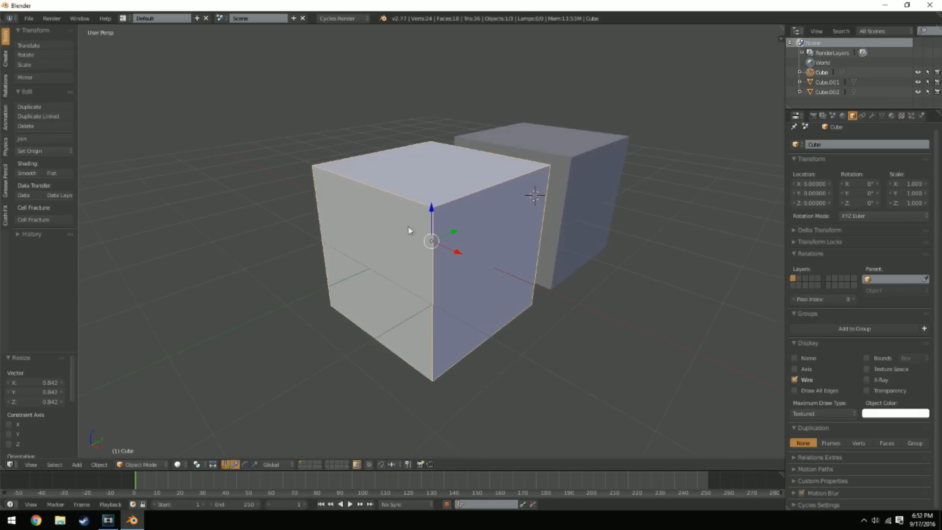
click(796, 379)
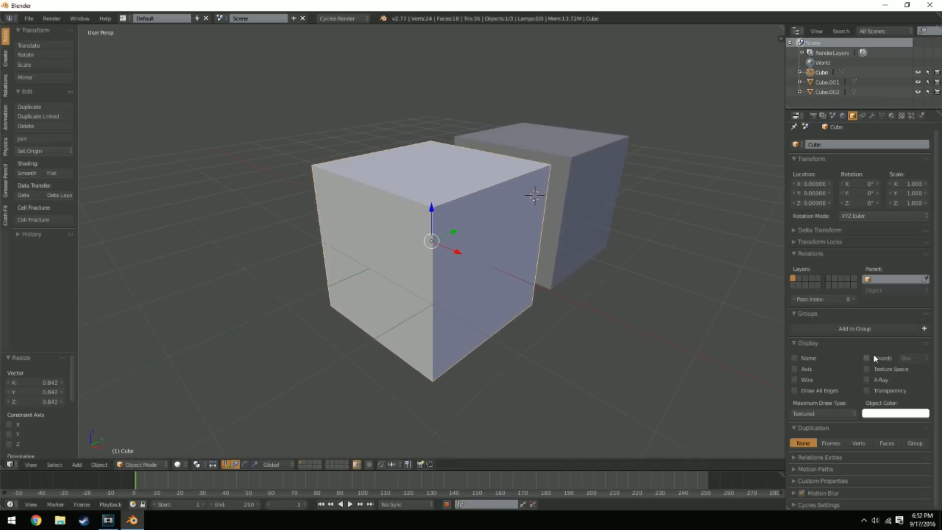
Step: Enable X-Ray drawing for Cube and select Cube.001
click(867, 357)
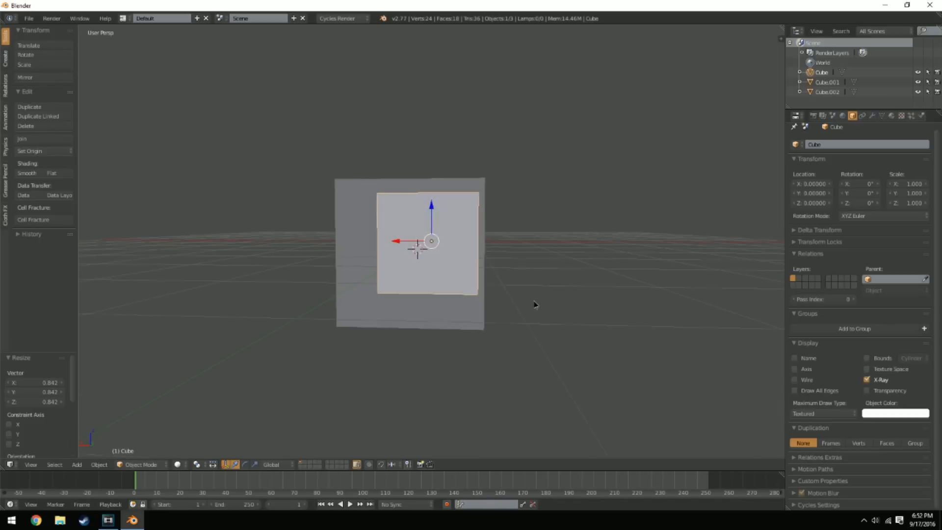
click(866, 378)
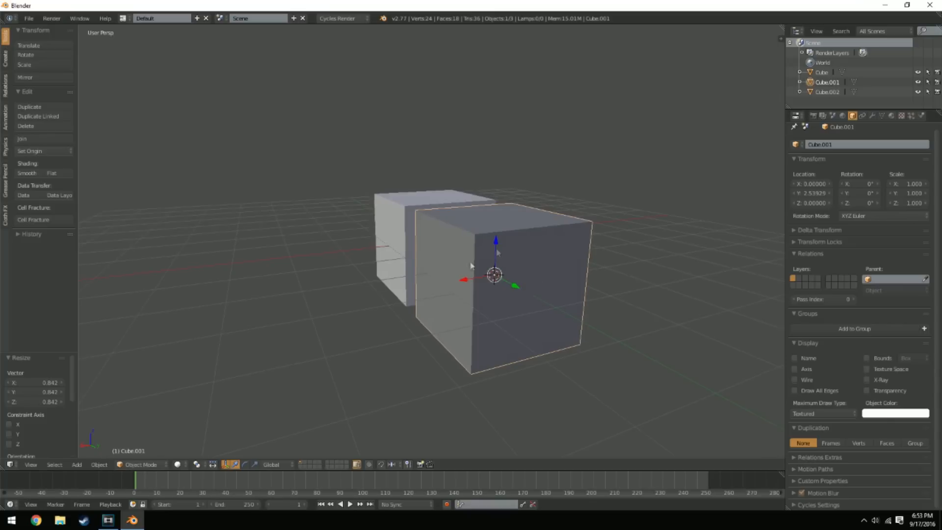
mouse_move(805, 407)
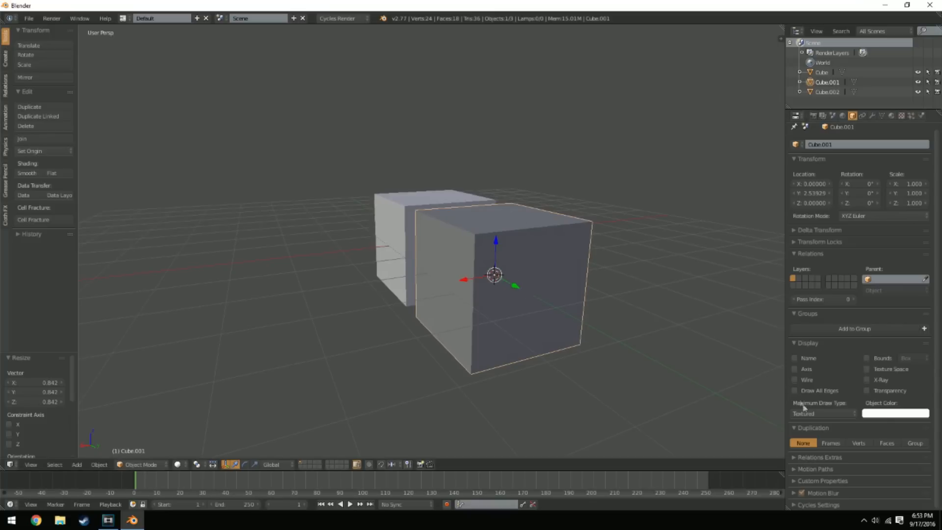
Step: Tick Name display for Cube.001 and set its object colour to green
click(823, 413)
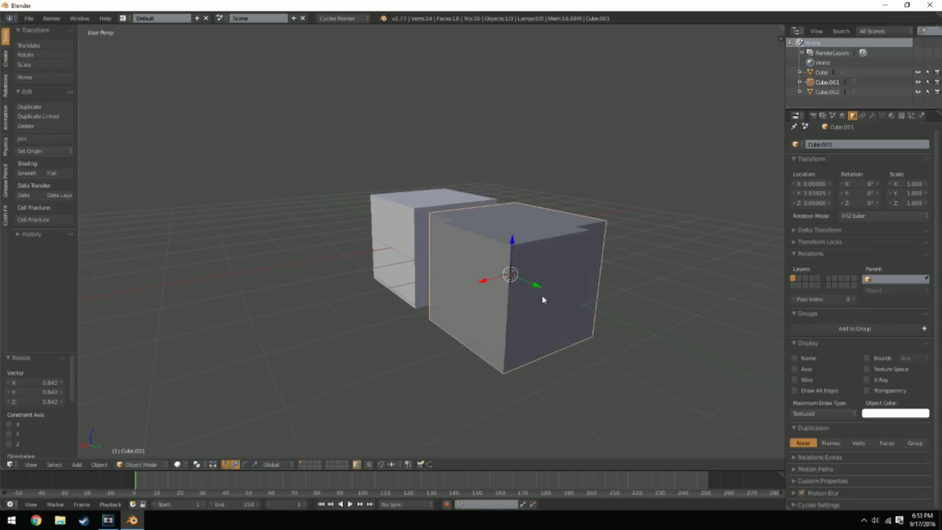
click(895, 413)
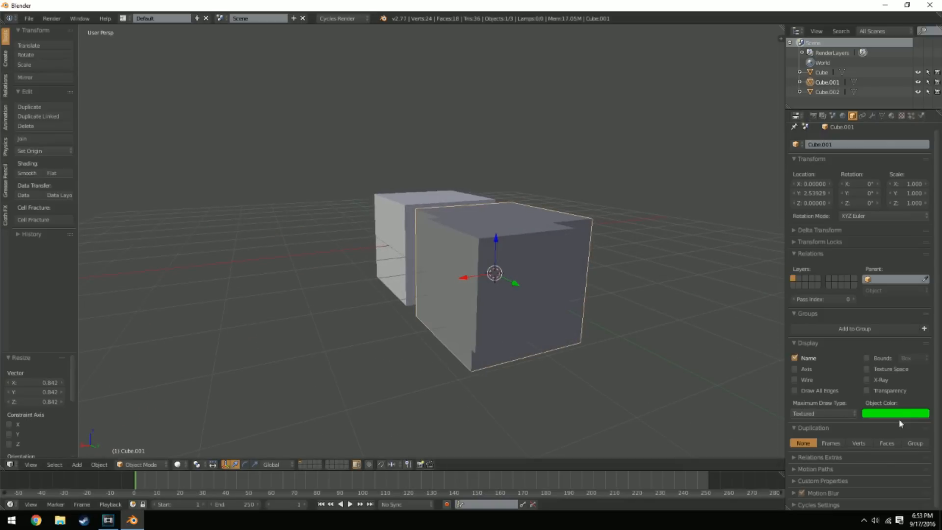
mouse_move(880, 500)
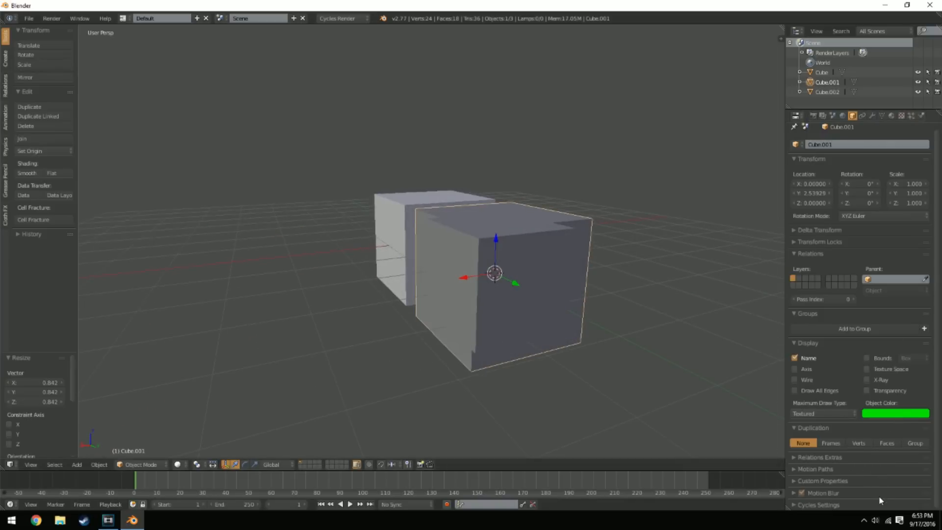
mouse_move(589, 325)
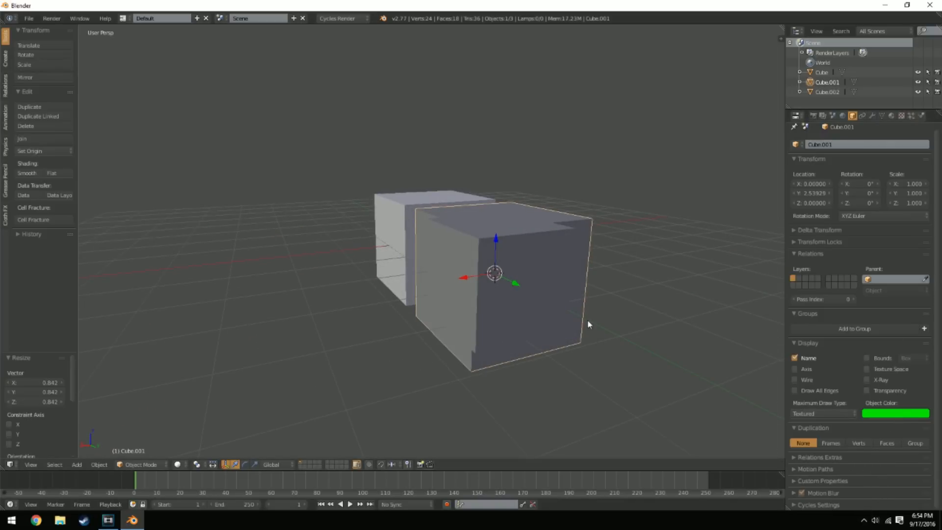
mouse_move(598, 323)
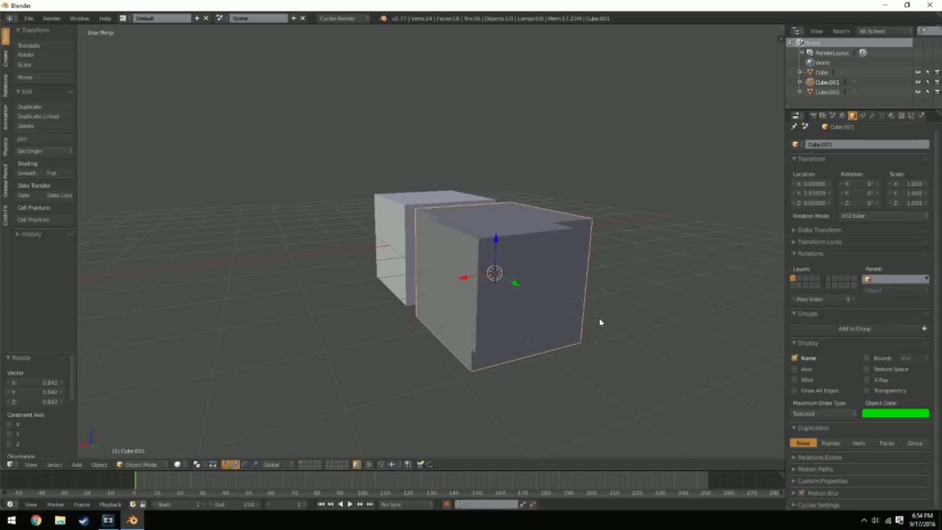
mouse_move(673, 303)
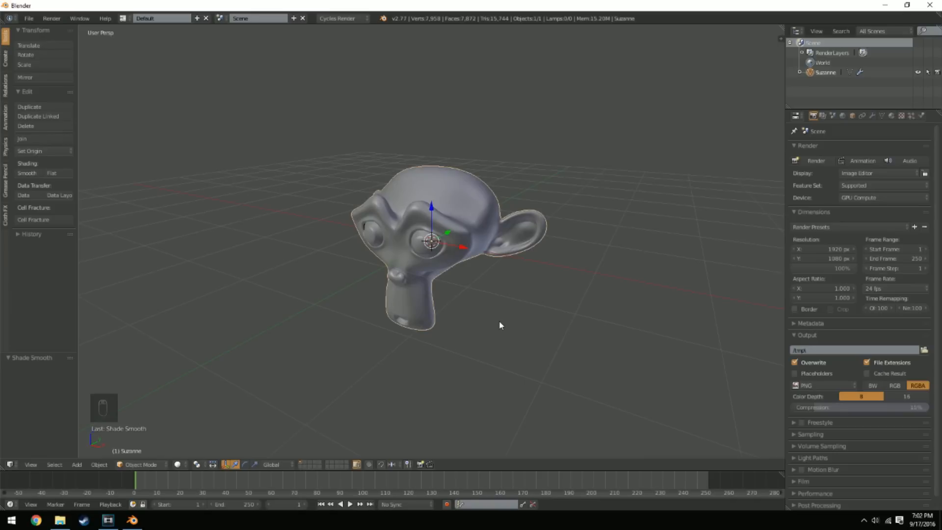
Step: Turn on matcap shading for Suzanne and switch it to the gold matcap, orbiting to check it
key(n)
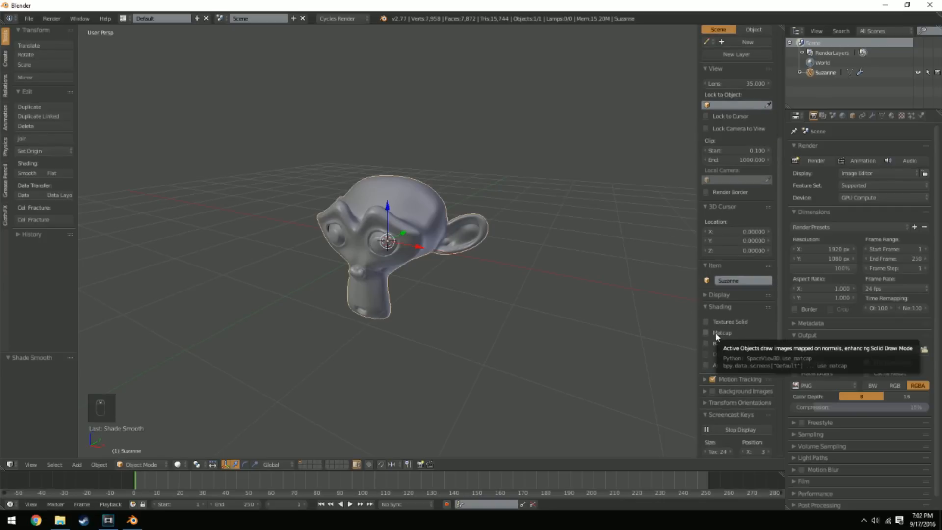
click(706, 333)
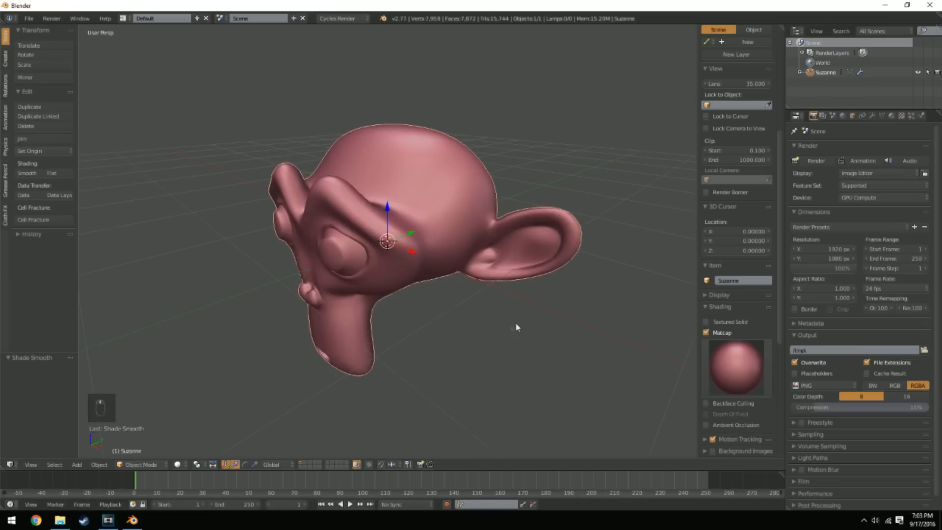
mouse_move(348, 219)
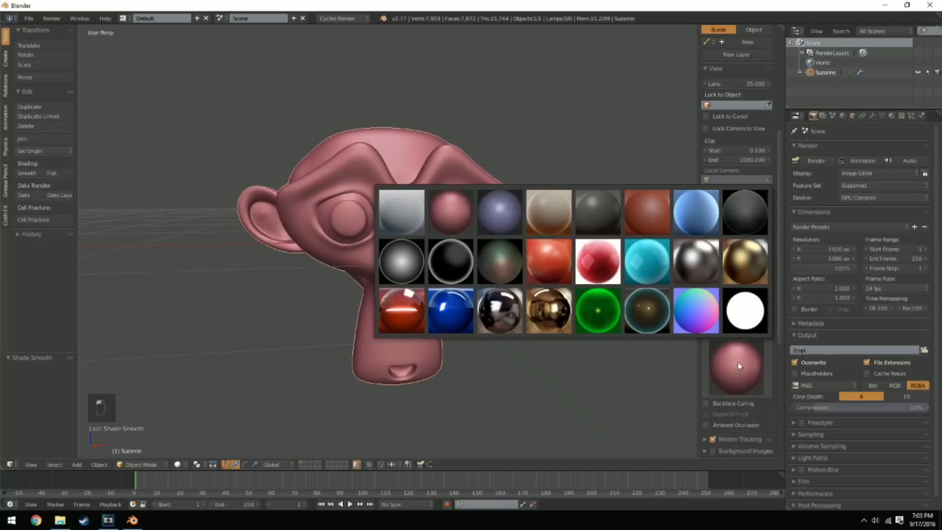
click(745, 261)
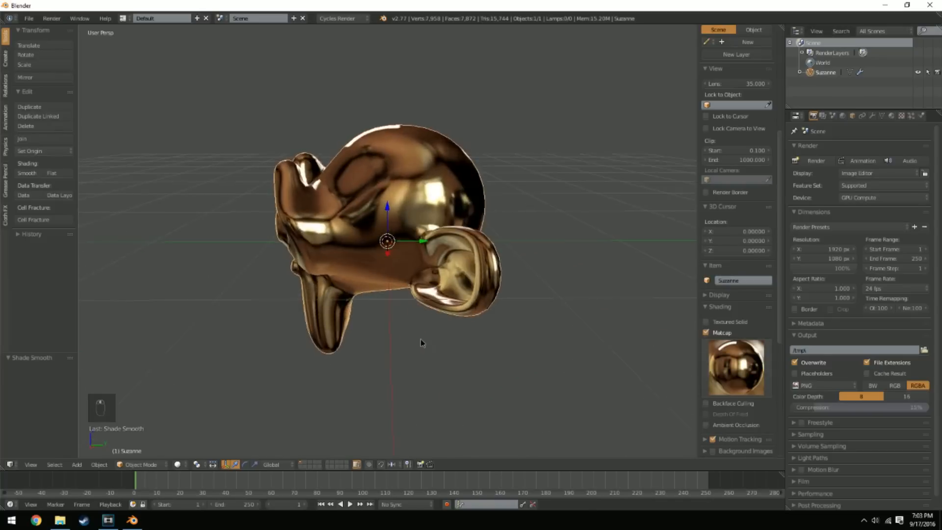
drag(421, 343, 631, 328)
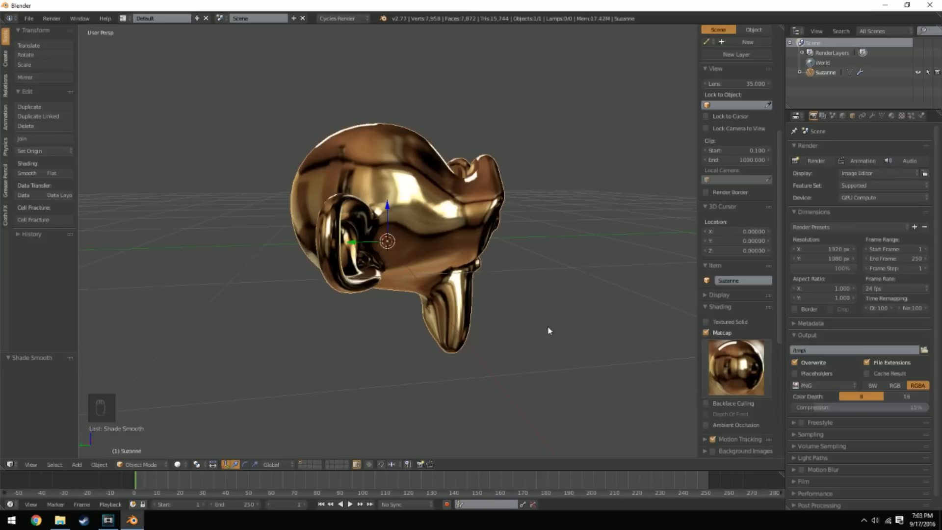
mouse_move(713, 334)
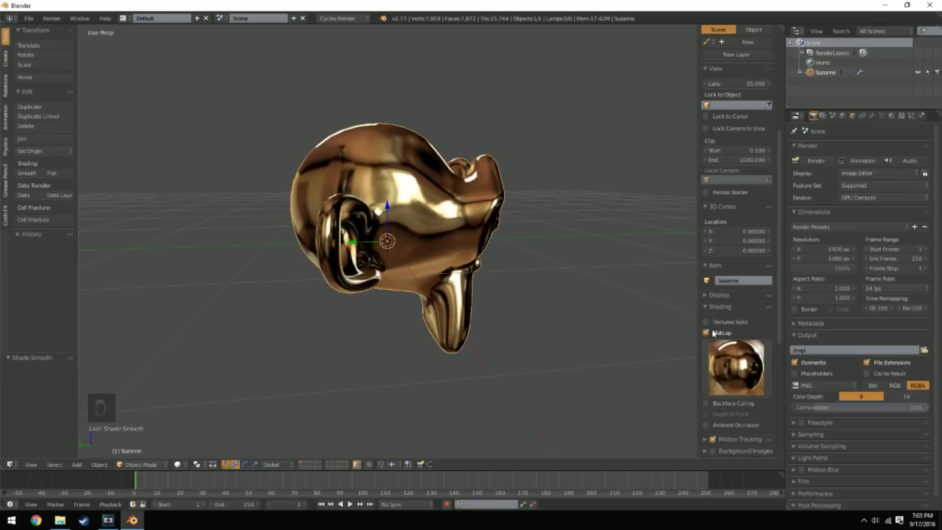
Step: Disable Matcap and enable viewport Ambient Occlusion with a higher strength
click(705, 333)
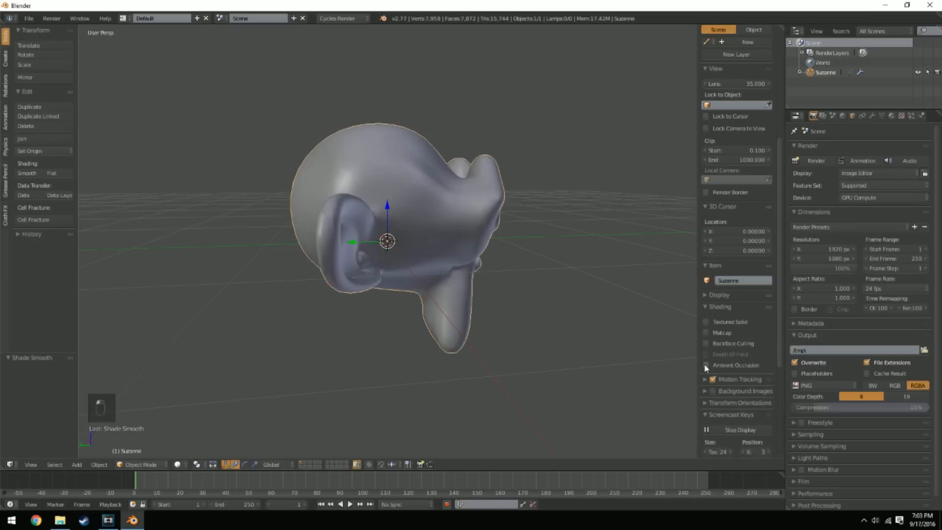
click(706, 365)
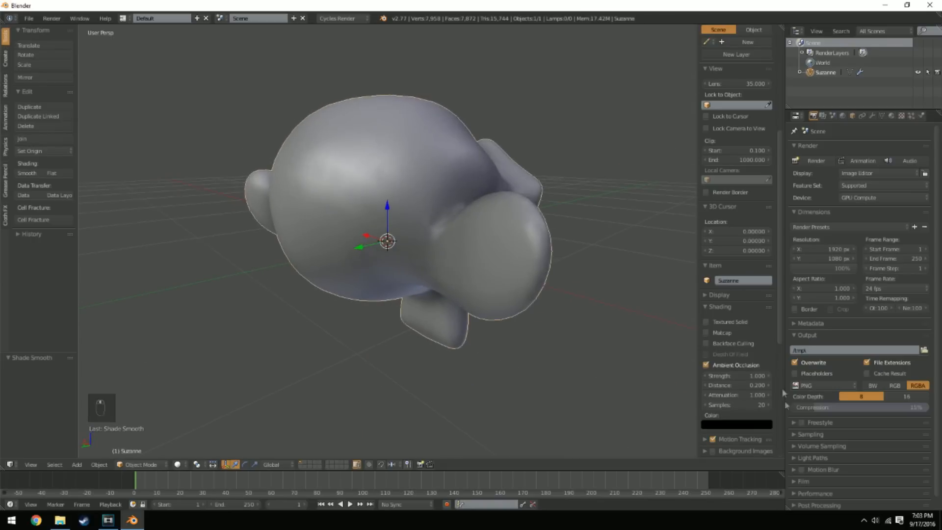
drag(736, 376, 756, 376)
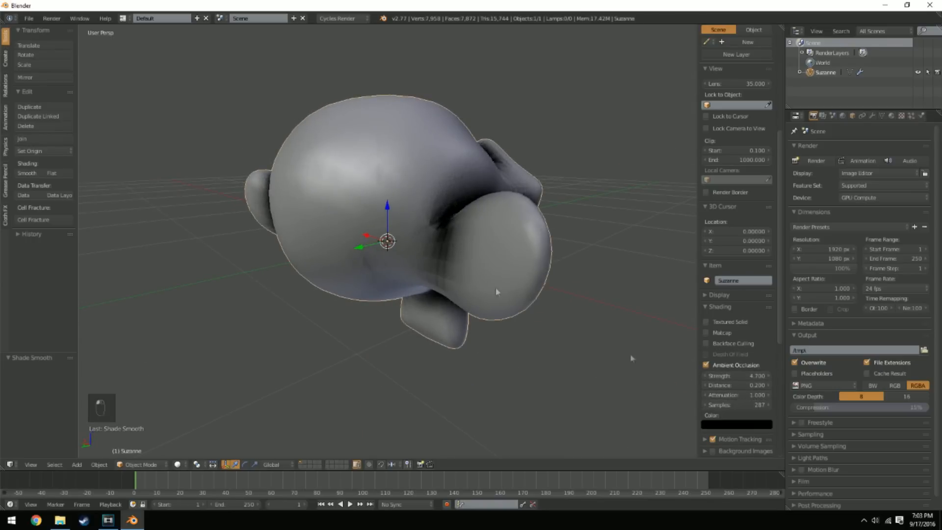
Step: Toggle ambient occlusion back on and orbit the monkey to inspect the shading
drag(495, 291, 445, 312)
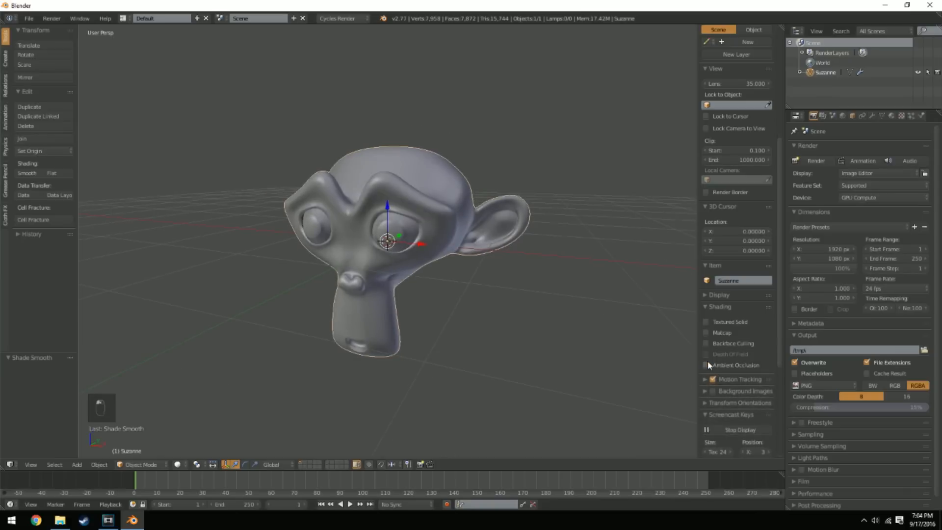
click(705, 365)
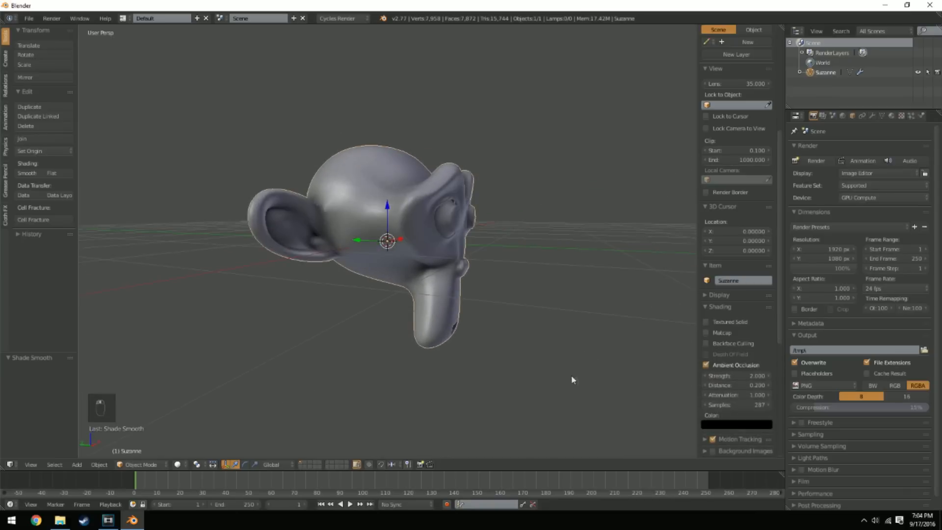
drag(571, 379, 507, 371)
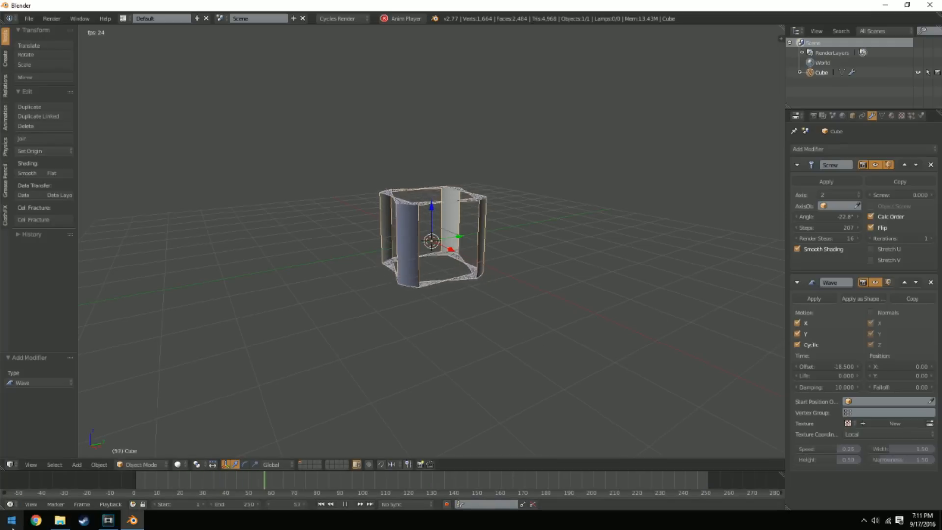
Step: Bring up the Window menu's screenshot and screencast capture commands
text(snippin)
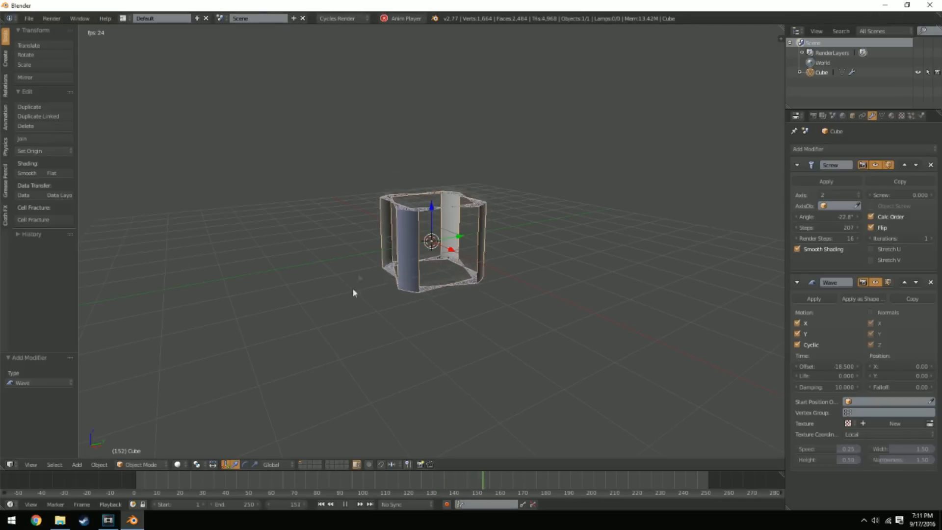
click(79, 18)
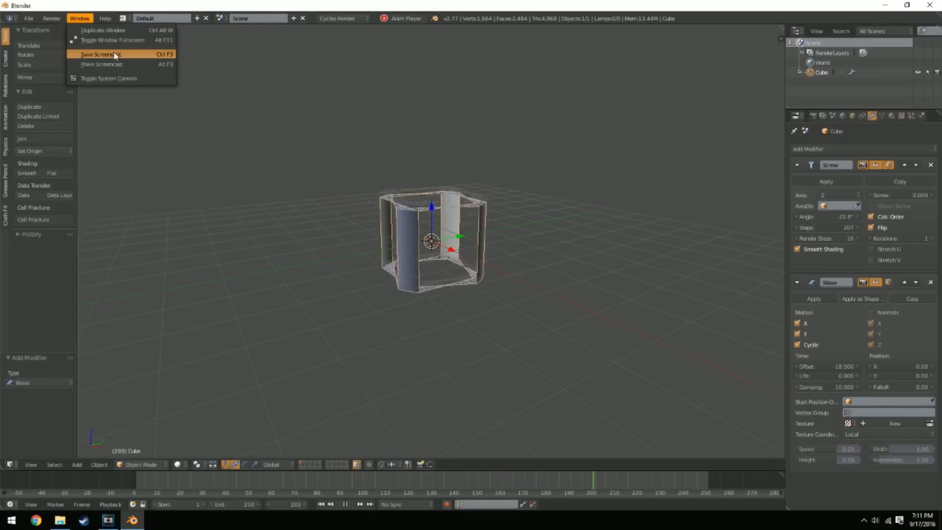
mouse_move(102, 55)
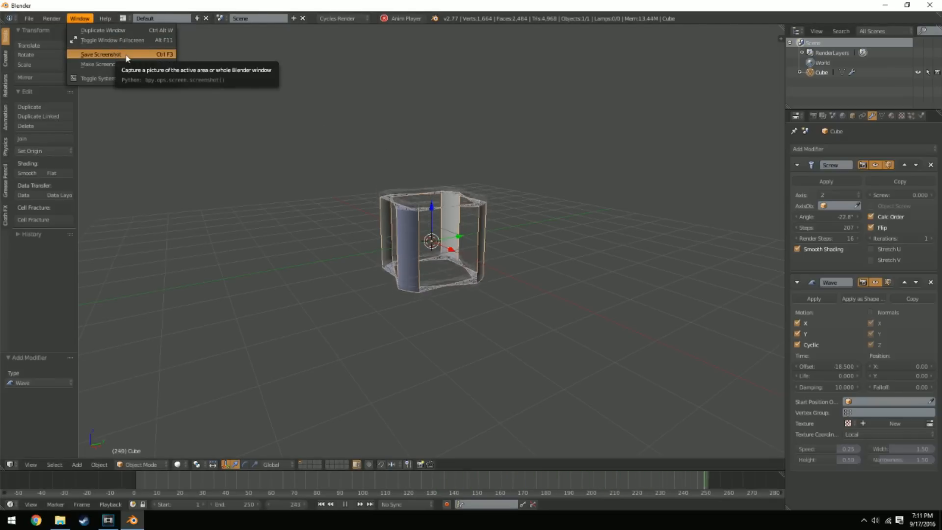
Step: Save a screenshot to the Desktop as Bouncing Thingy.png and minimize Blender
click(101, 55)
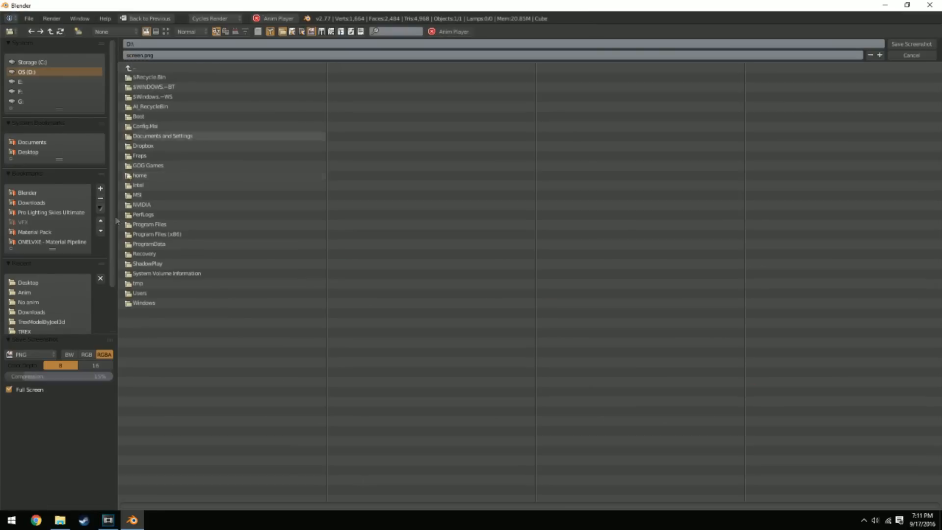
click(29, 282)
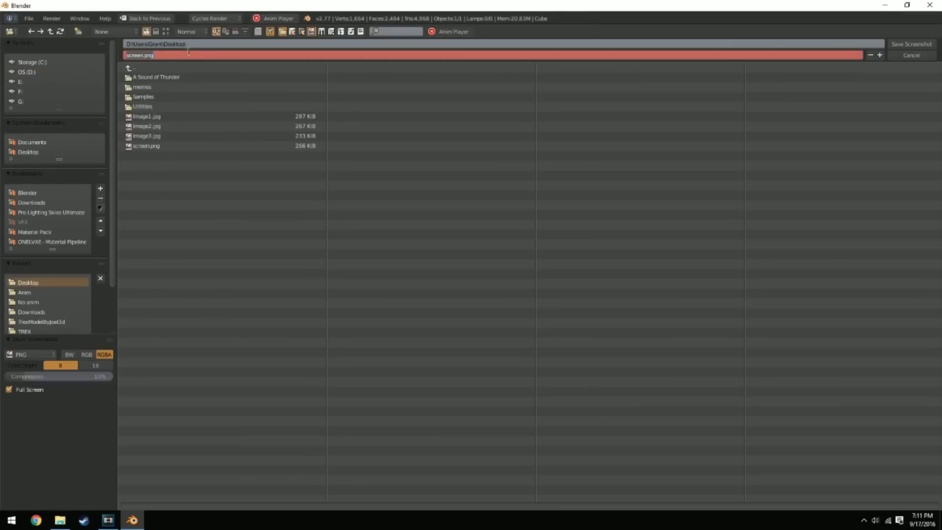
text(Bouncing Thigny)
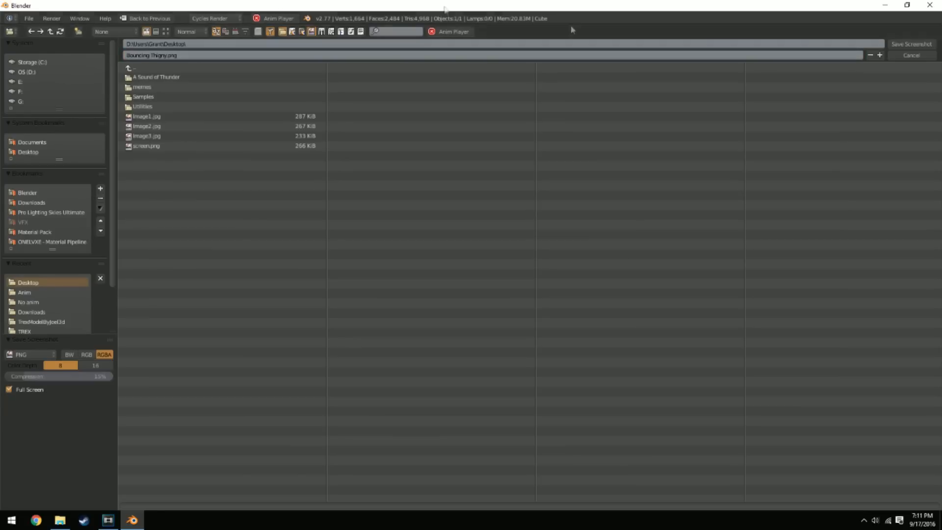
click(911, 55)
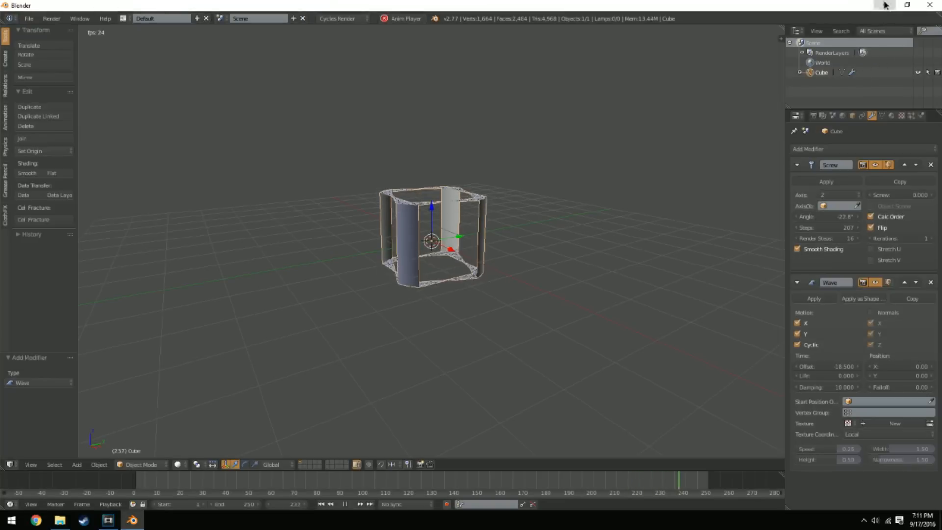
click(108, 520)
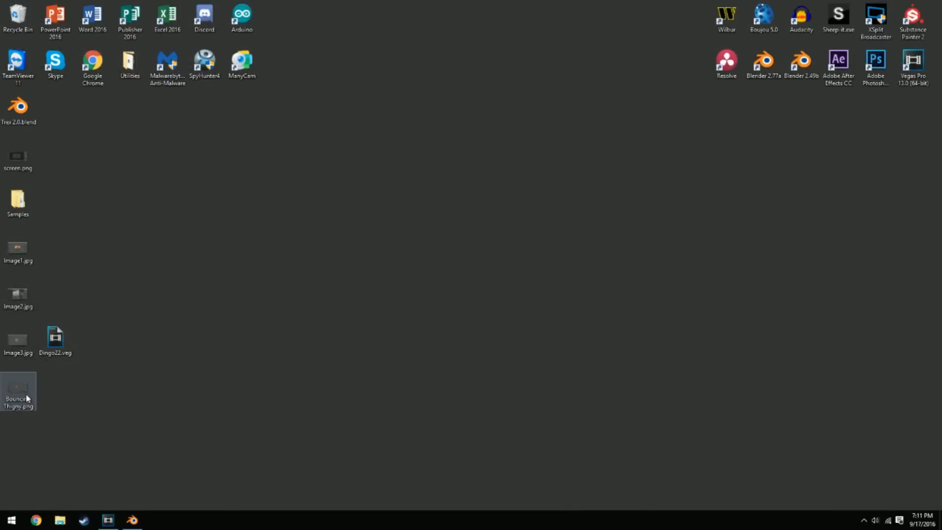
Step: View the saved Bouncing Thingy.png screenshot from the desktop in the image viewer
double_click(18, 387)
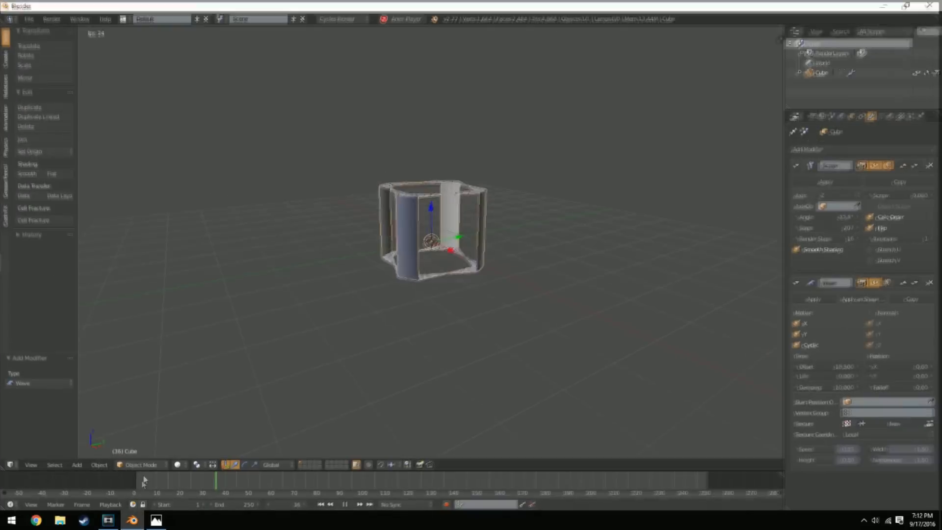
Step: Start a screencast recording of the Blender window via Window > Make Screencast
click(79, 17)
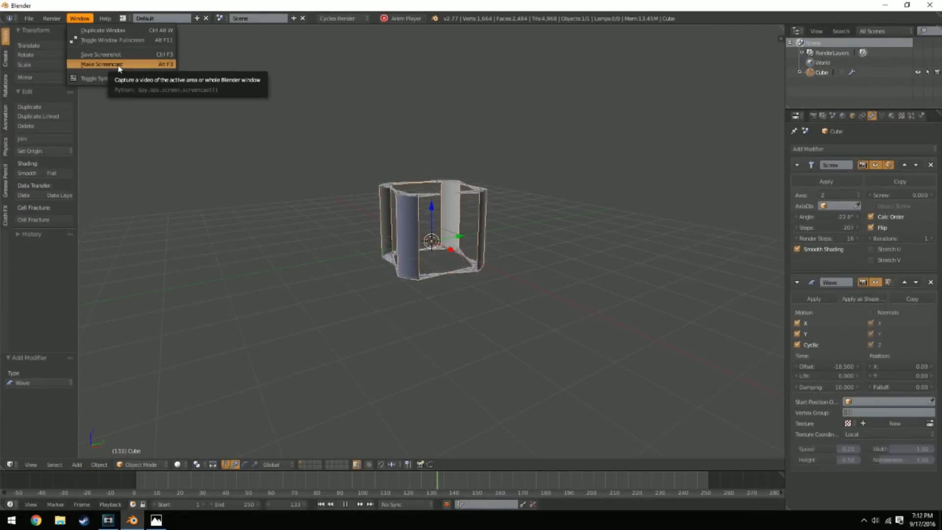
click(100, 65)
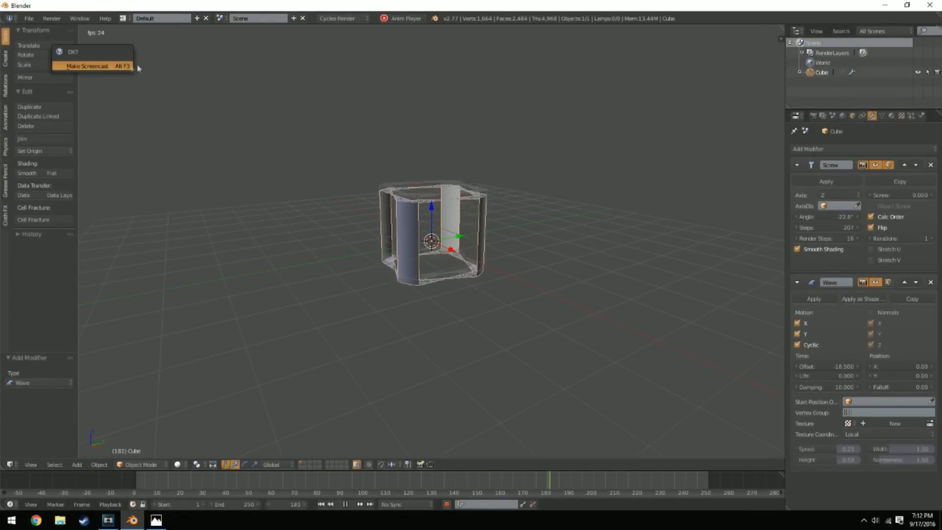
click(86, 66)
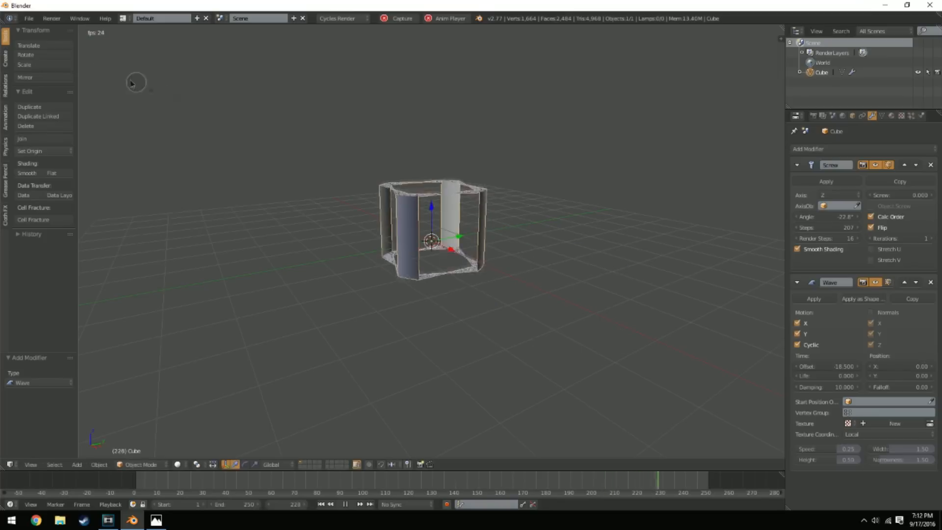